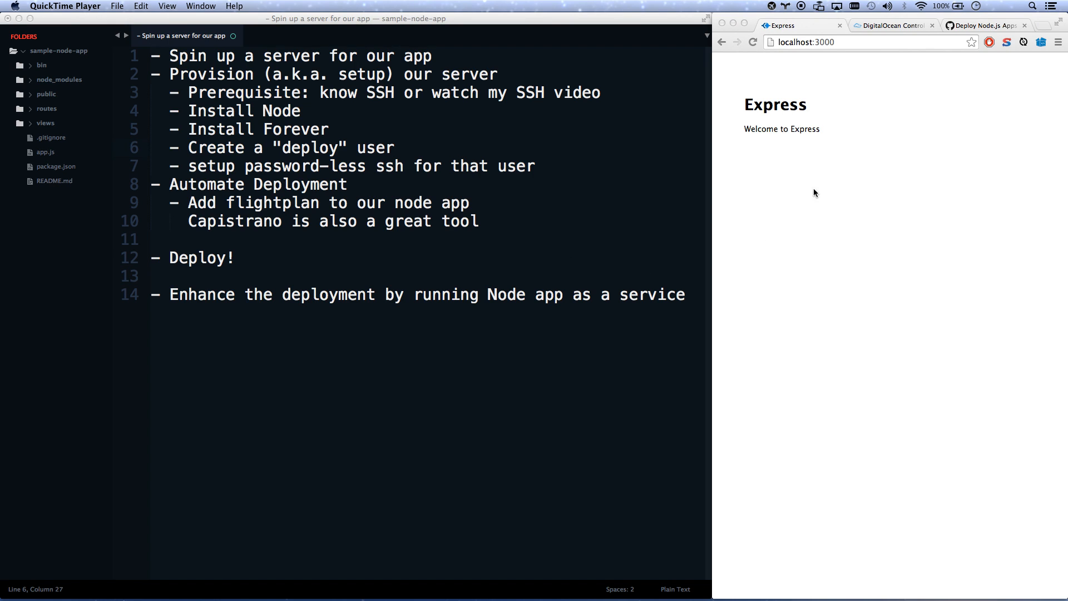
Select the 'Spin up a server for our app' note, then open DigitalOcean's droplet list.
{"action": "left_click", "coordinate": [816, 194]}
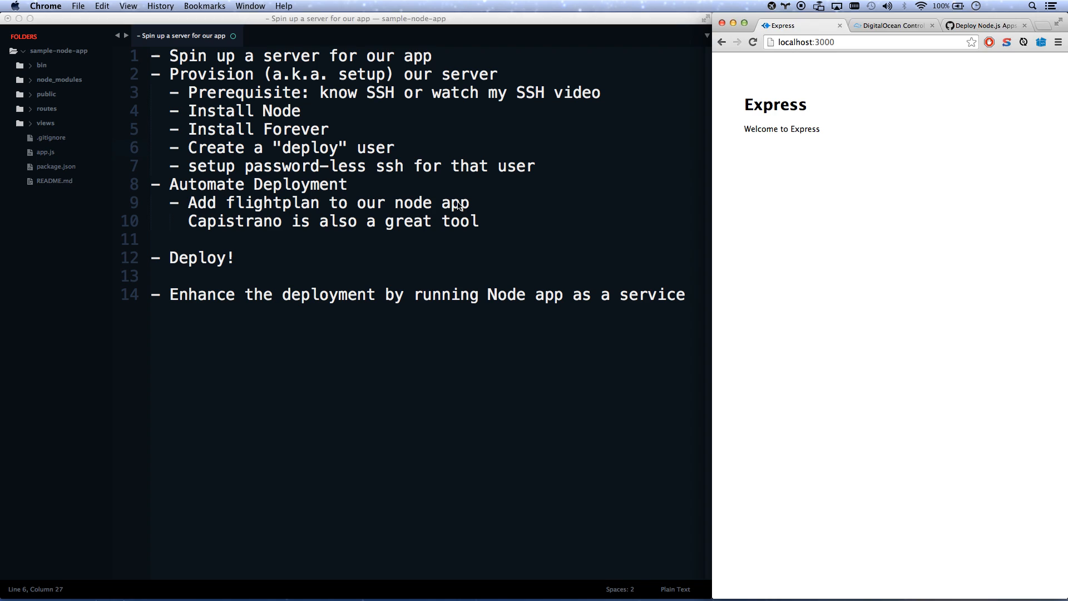
{"action": "left_click_drag", "start_coordinate": [235, 129], "coordinate": [479, 220]}
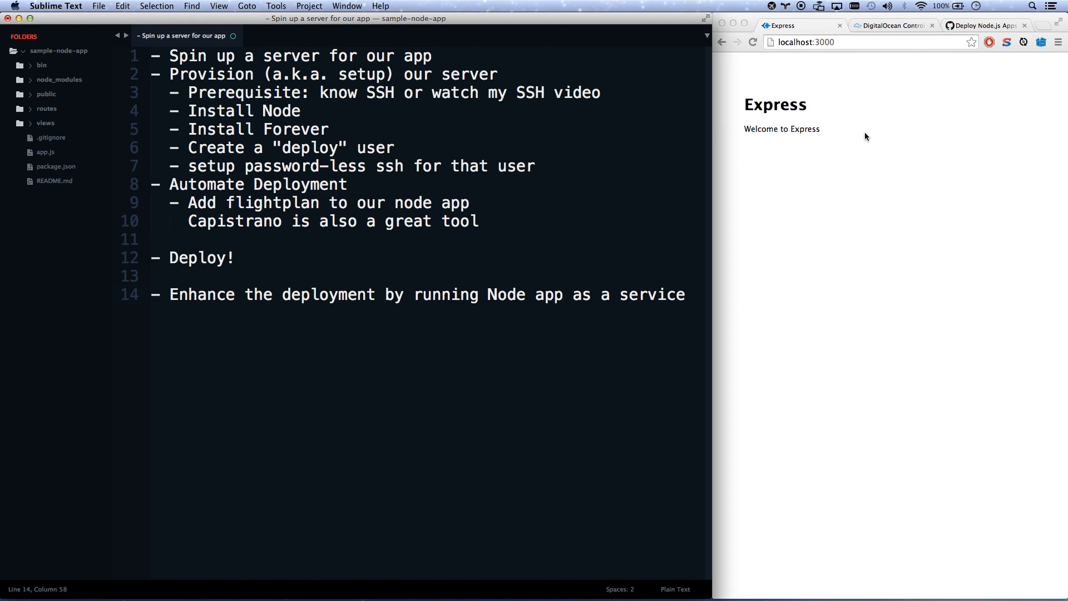
{"action": "triple_click", "coordinate": [293, 55]}
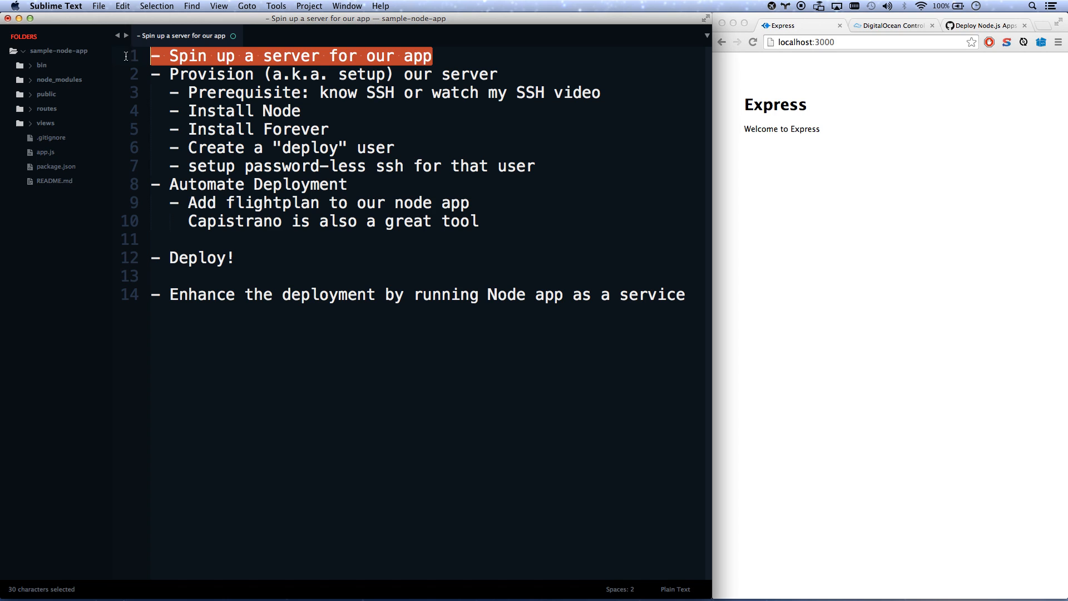
{"action": "left_click", "coordinate": [892, 25]}
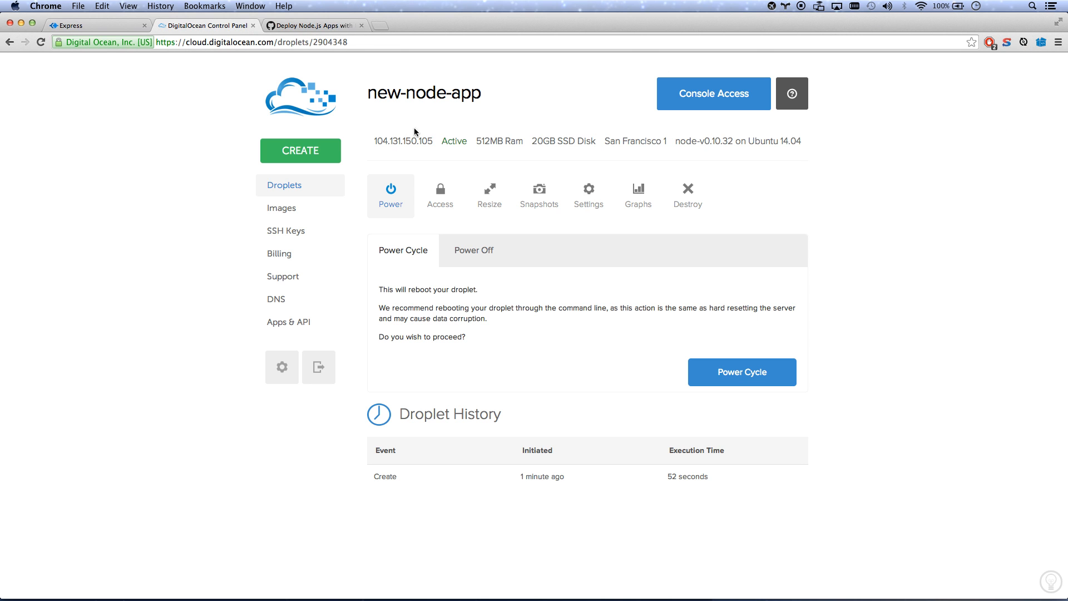
{"action": "mouse_move", "coordinate": [169, 147]}
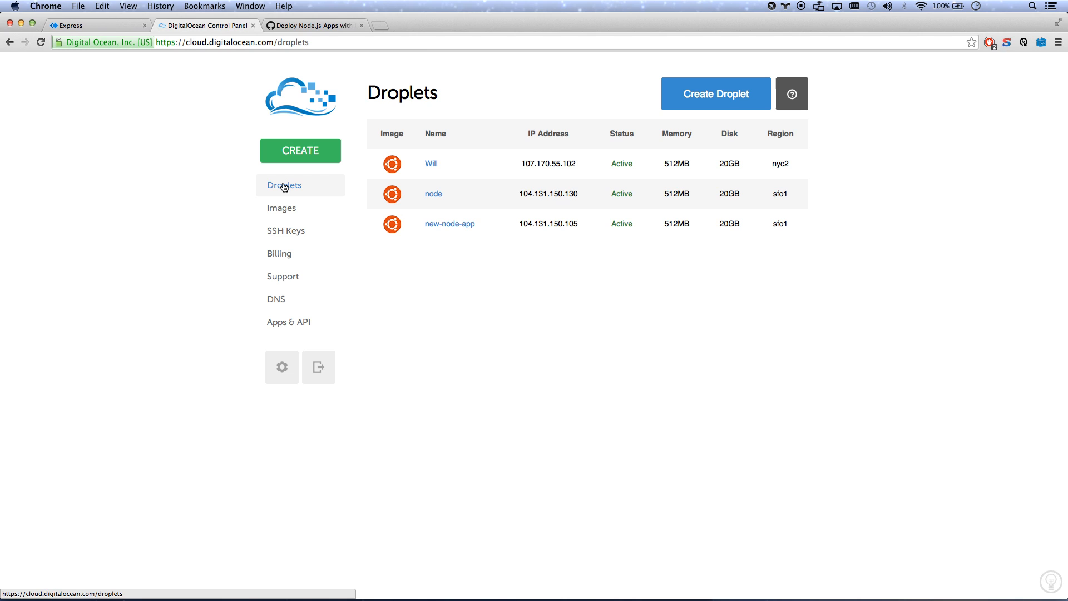
{"action": "left_click", "coordinate": [300, 151]}
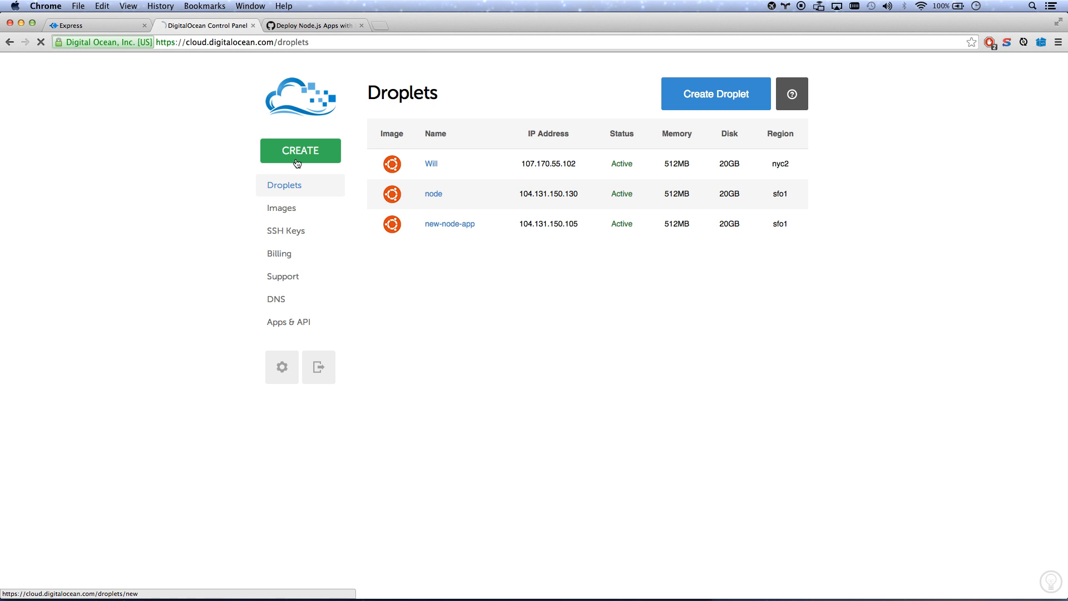
Name the new droplet test-node-app and choose the 512MB, $5/month size.
{"action": "left_click", "coordinate": [300, 150]}
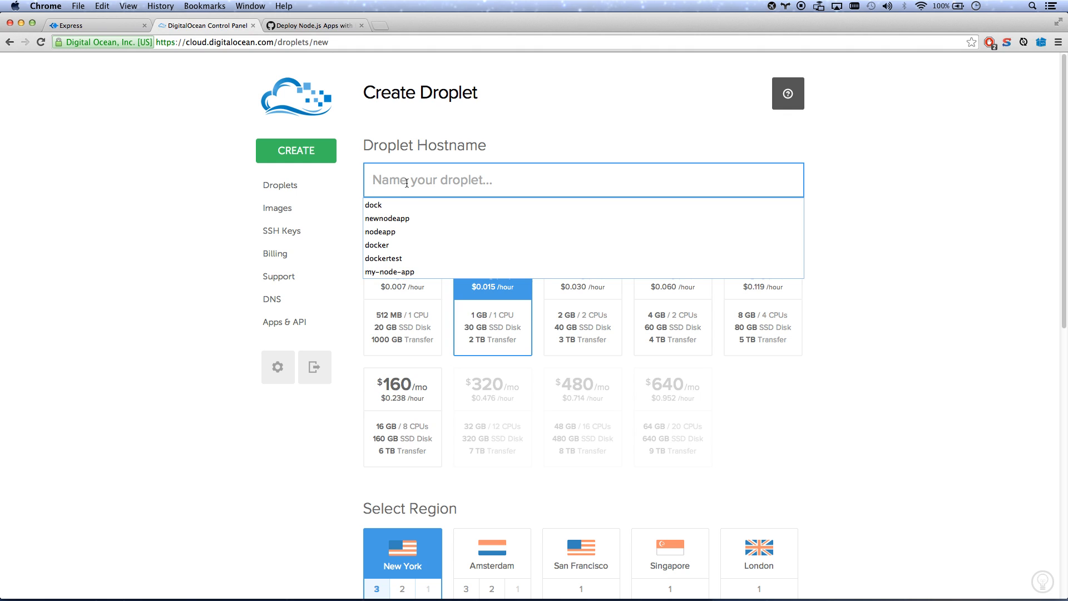
{"action": "type", "text": "test-node-ap"}
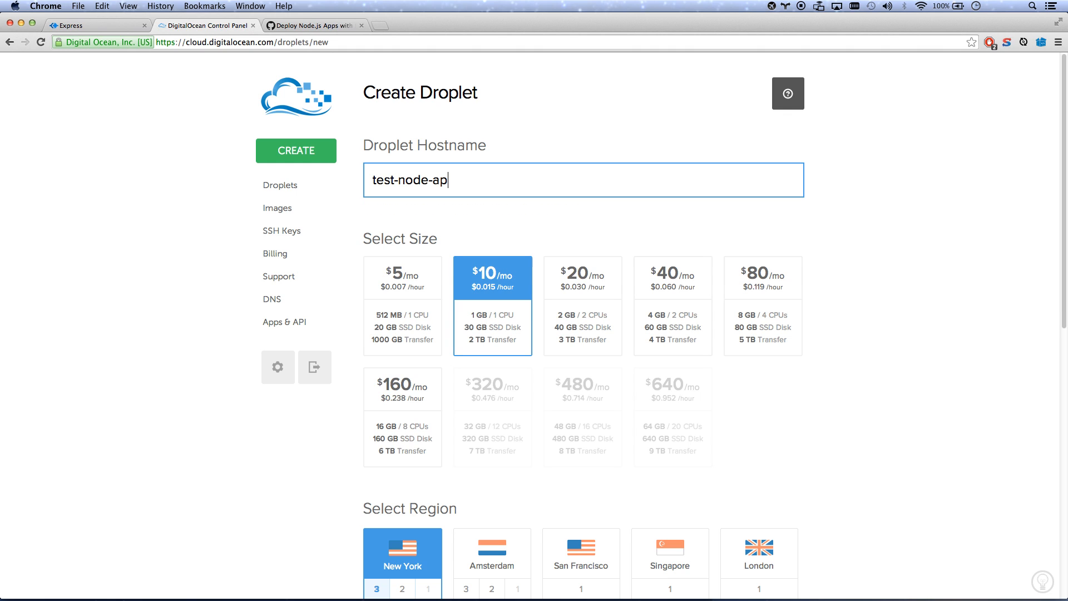
{"action": "left_click", "coordinate": [402, 277]}
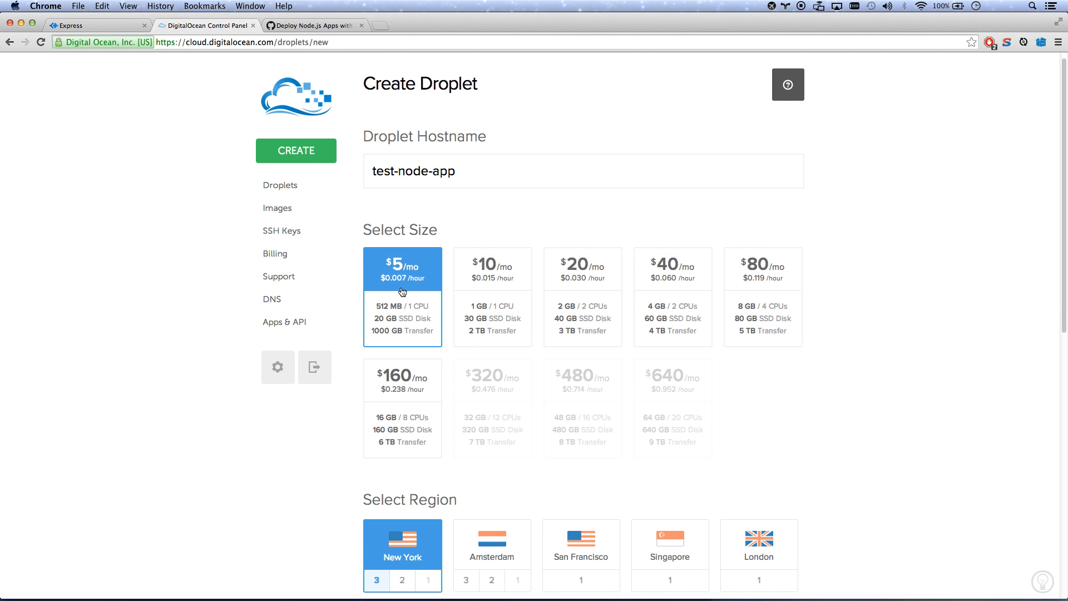
Pick San Francisco and the node-v0.10.32 on 14.04 image, then create the droplet.
{"action": "scroll", "scroll_direction": "down", "scroll_amount": 3}
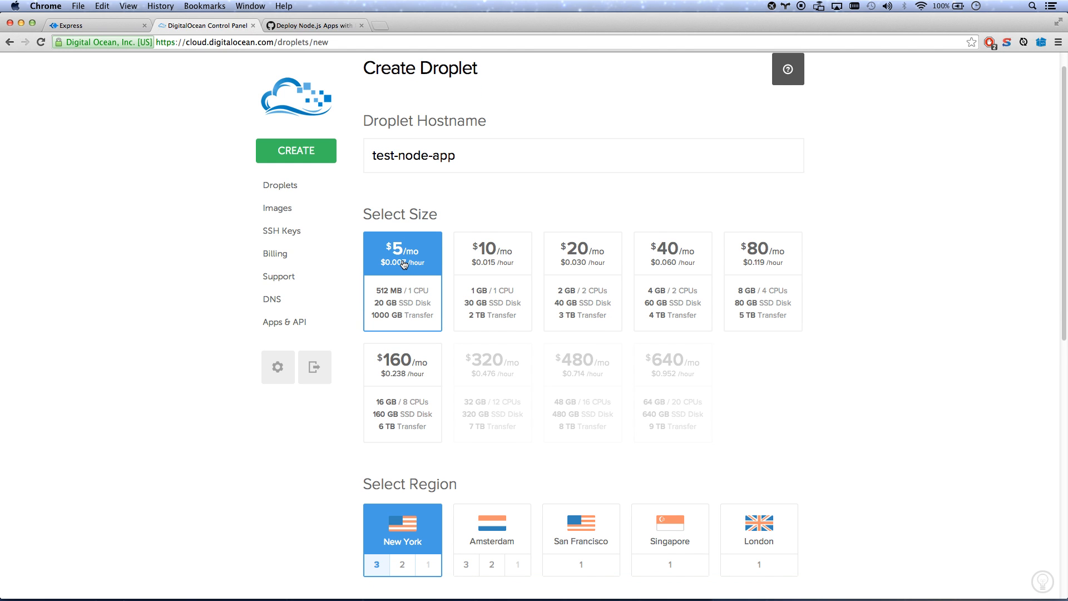
{"action": "scroll", "scroll_direction": "down", "scroll_amount": 3}
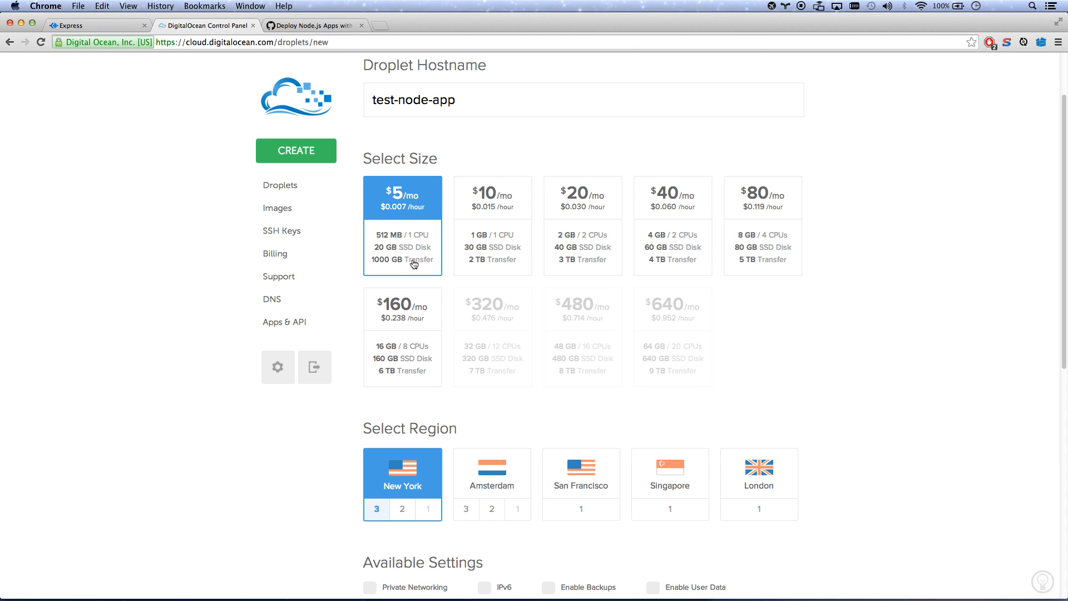
{"action": "scroll", "scroll_direction": "down", "scroll_amount": 3}
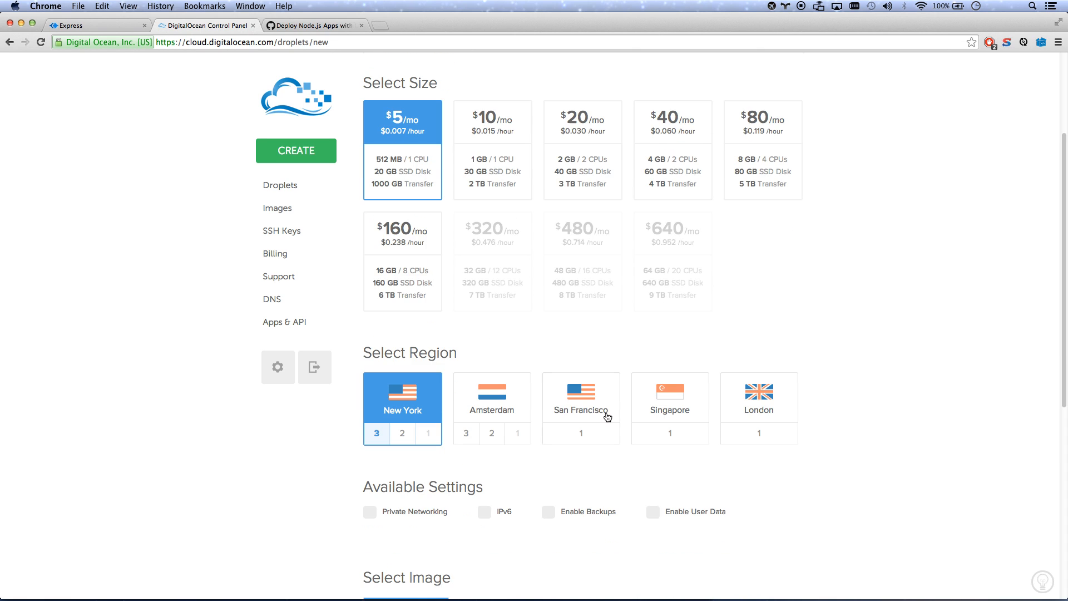
{"action": "left_click", "coordinate": [581, 409]}
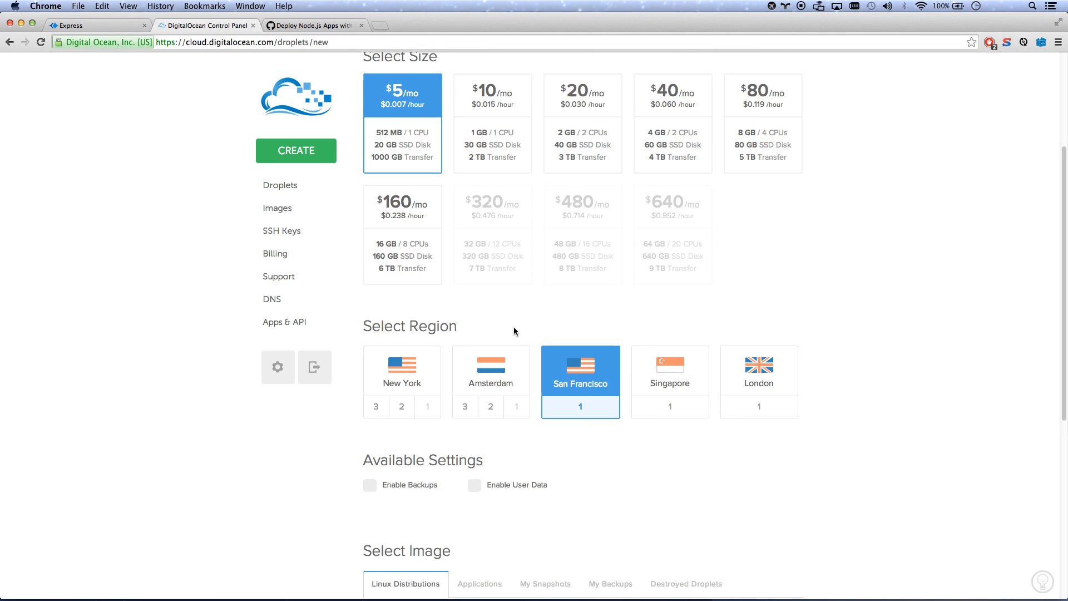
{"action": "scroll", "scroll_direction": "down", "scroll_amount": 3}
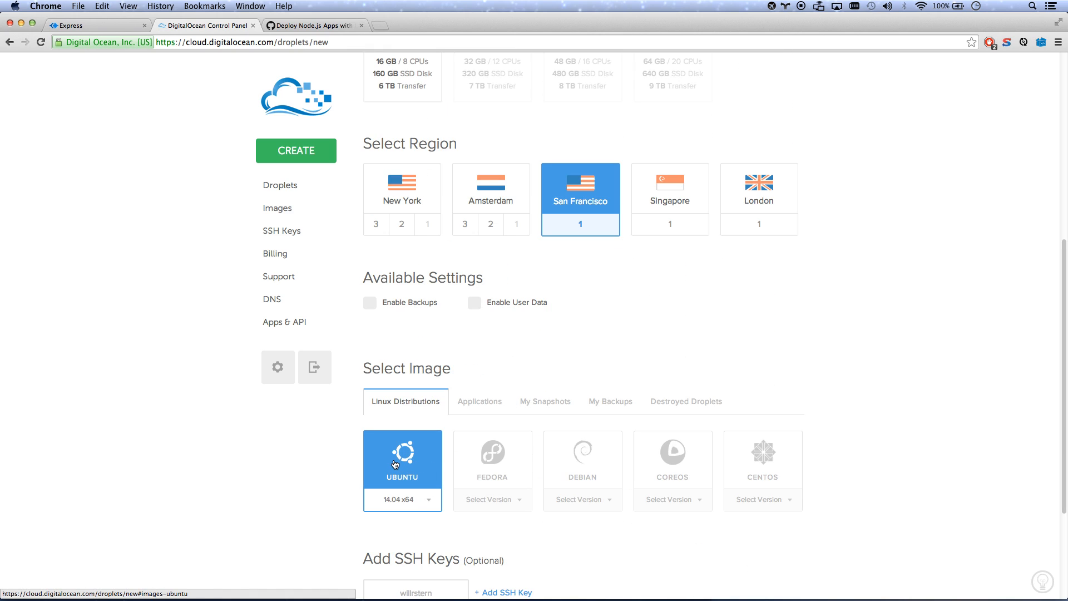
{"action": "left_click", "coordinate": [479, 402]}
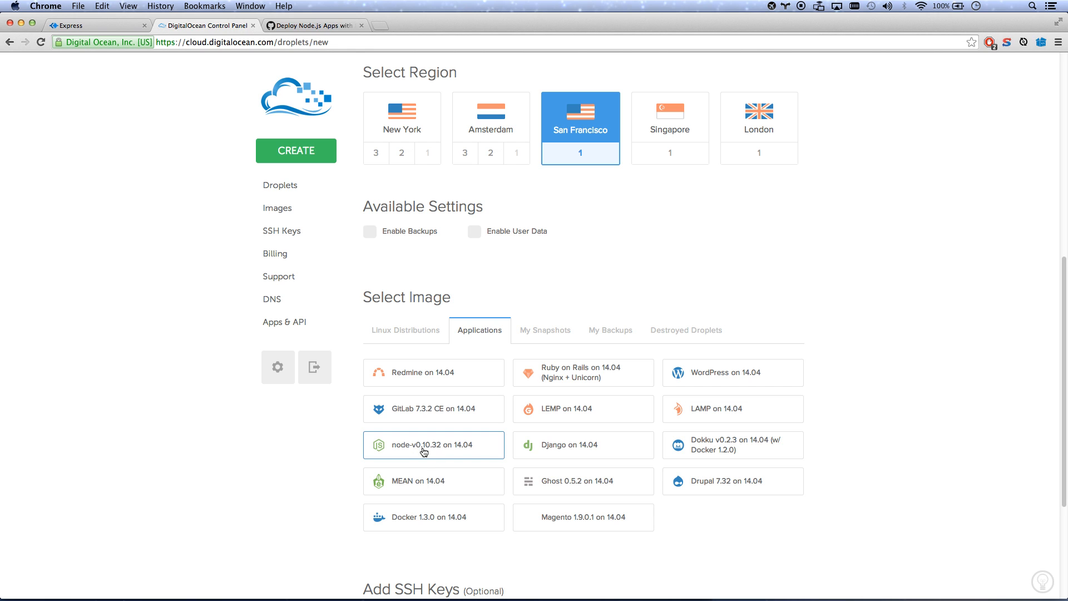
{"action": "left_click", "coordinate": [434, 444]}
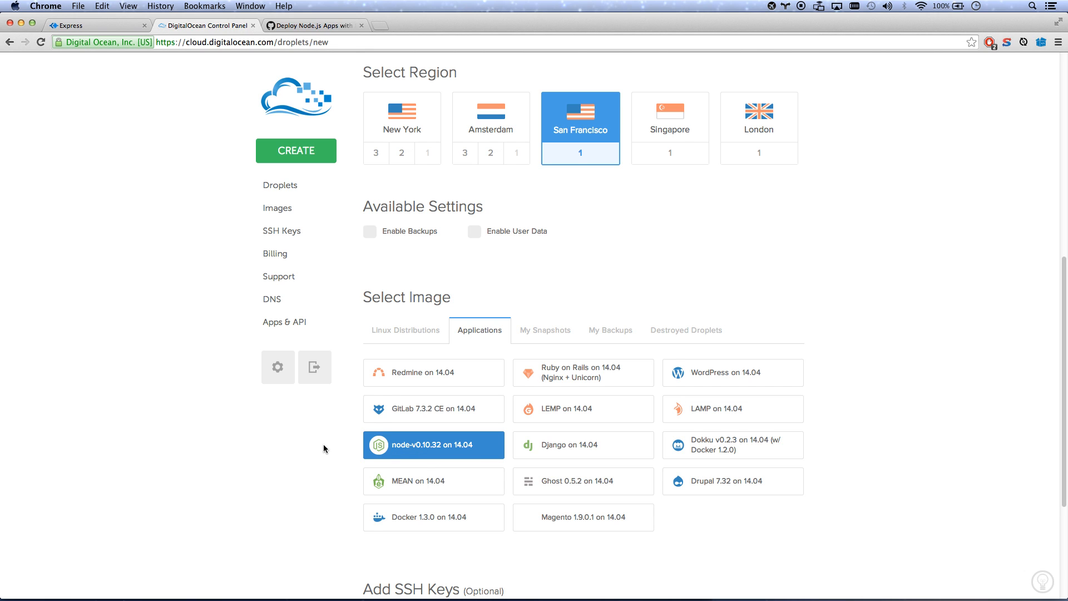
{"action": "scroll", "scroll_direction": "down", "scroll_amount": 3}
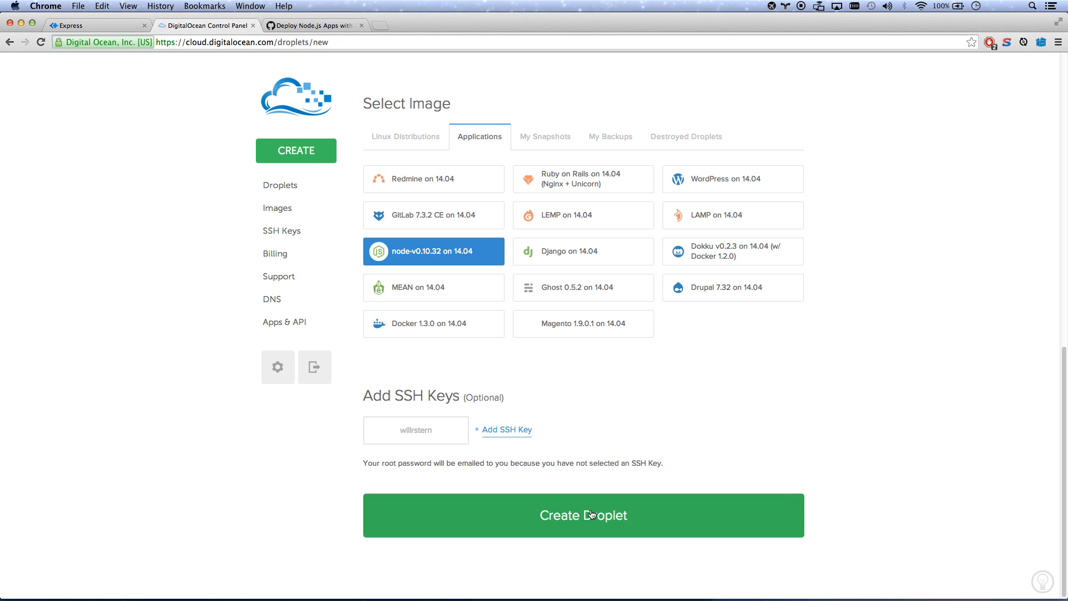
{"action": "left_click", "coordinate": [583, 516]}
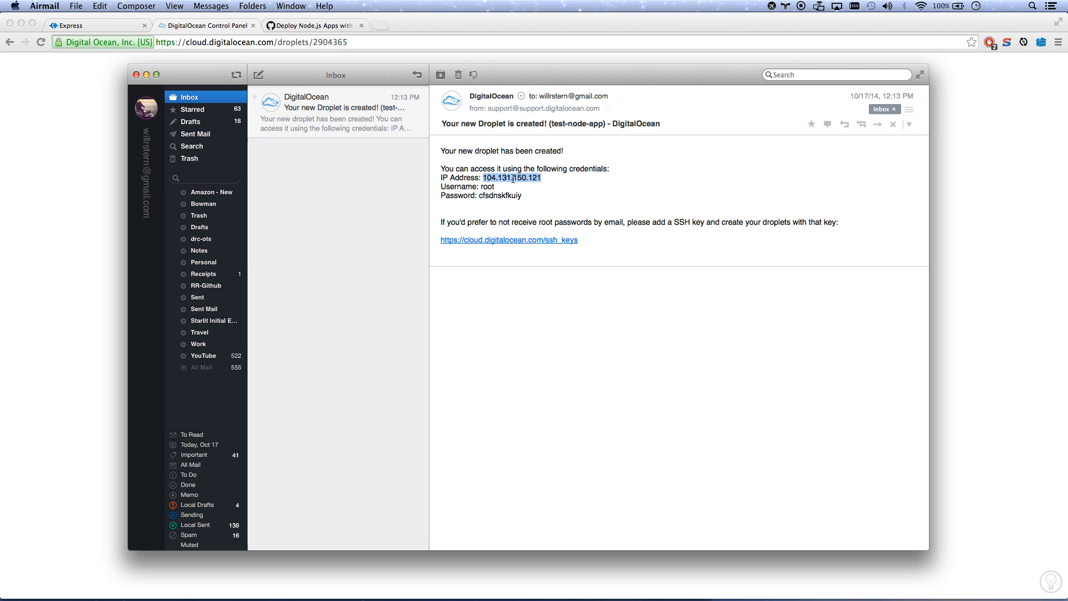
Check the test-node-app creation email in Airmail, then return to the creation progress page.
{"action": "left_click", "coordinate": [100, 6]}
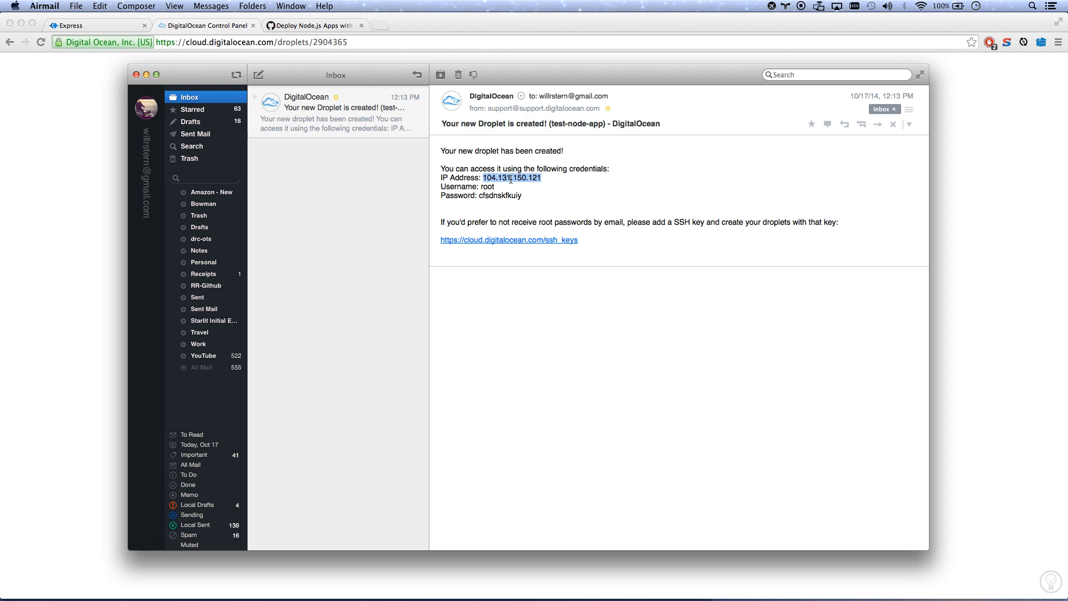
{"action": "left_click", "coordinate": [206, 25]}
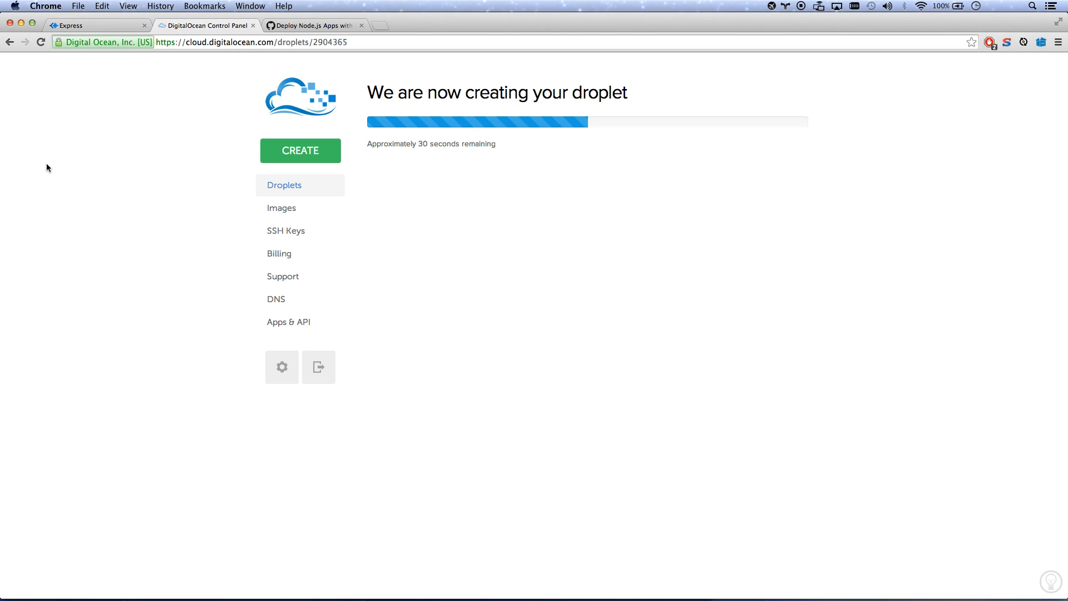
{"action": "mouse_move", "coordinate": [276, 300]}
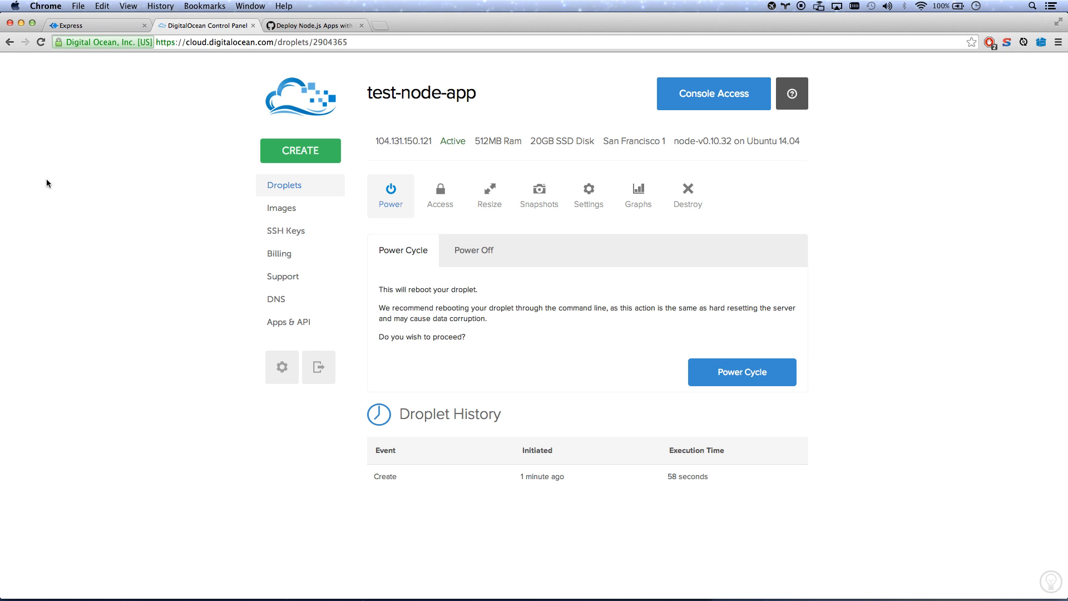
{"action": "mouse_move", "coordinate": [85, 195]}
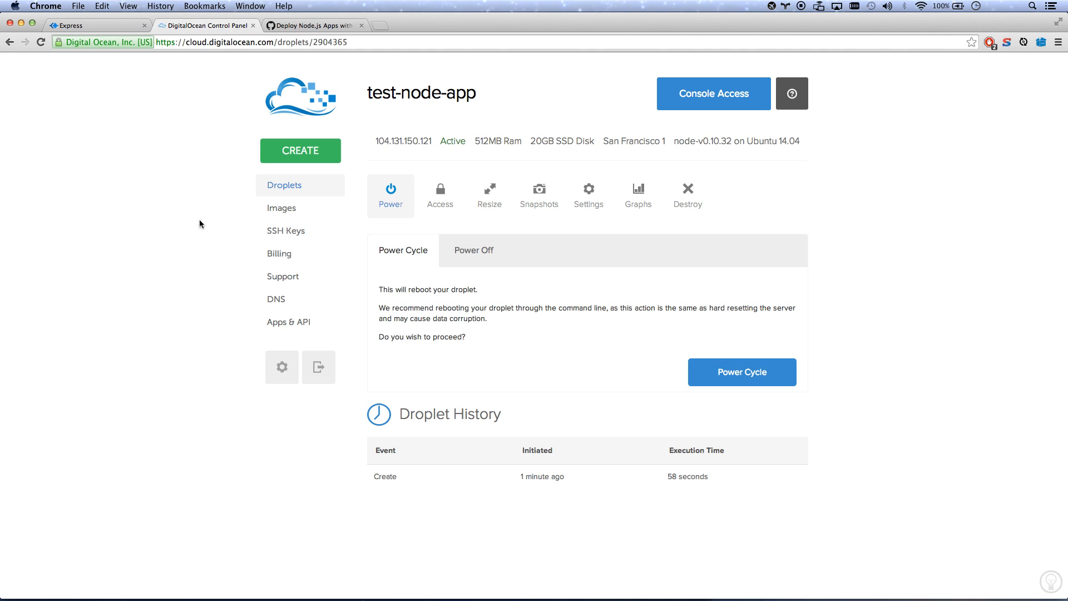
{"action": "mouse_move", "coordinate": [151, 215]}
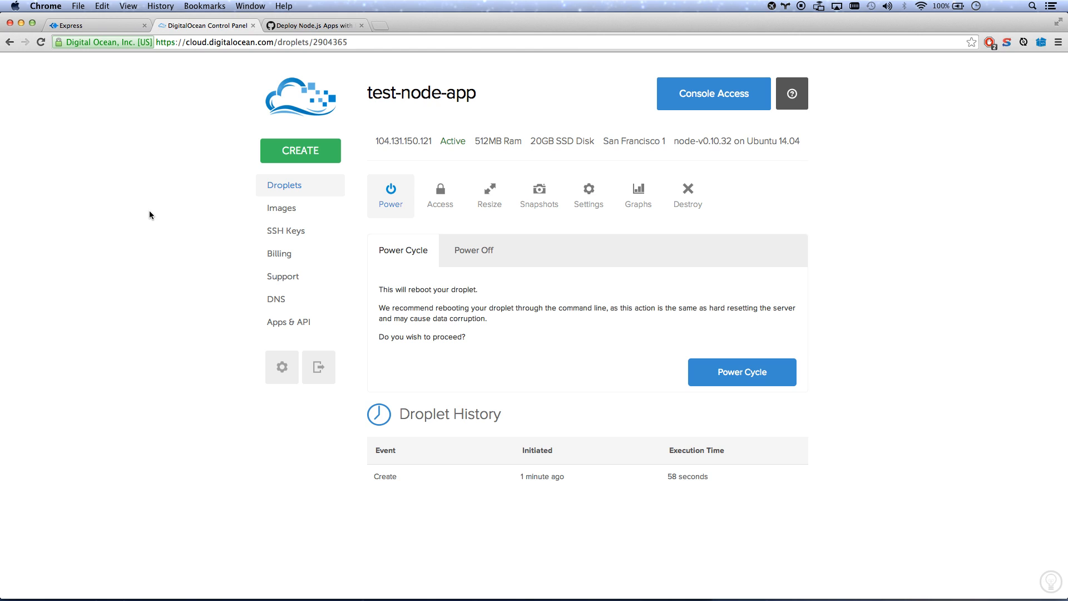
{"action": "mouse_move", "coordinate": [292, 189]}
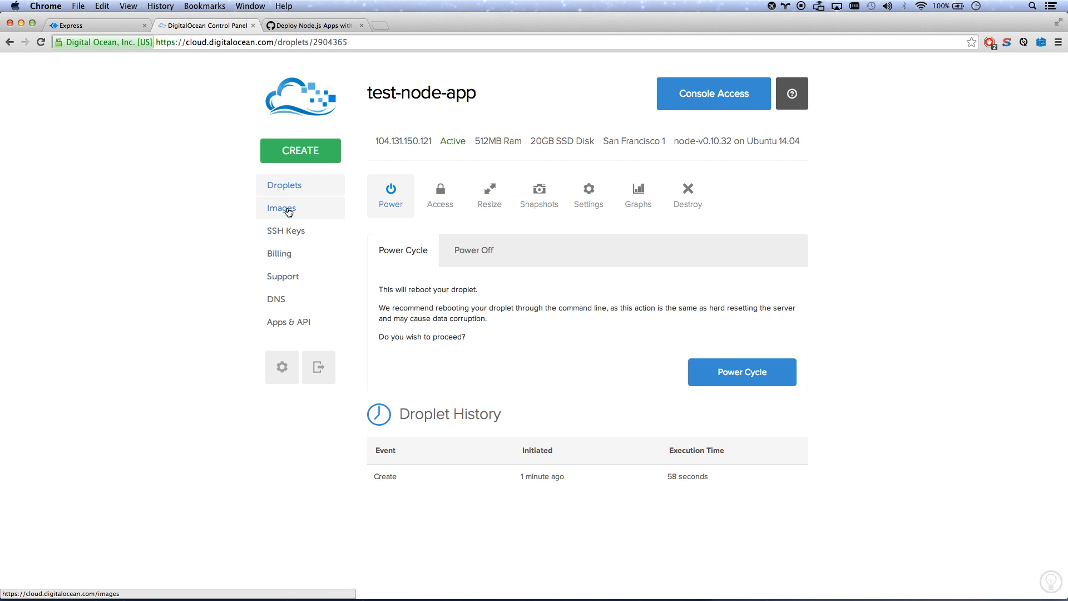
{"action": "mouse_move", "coordinate": [289, 199]}
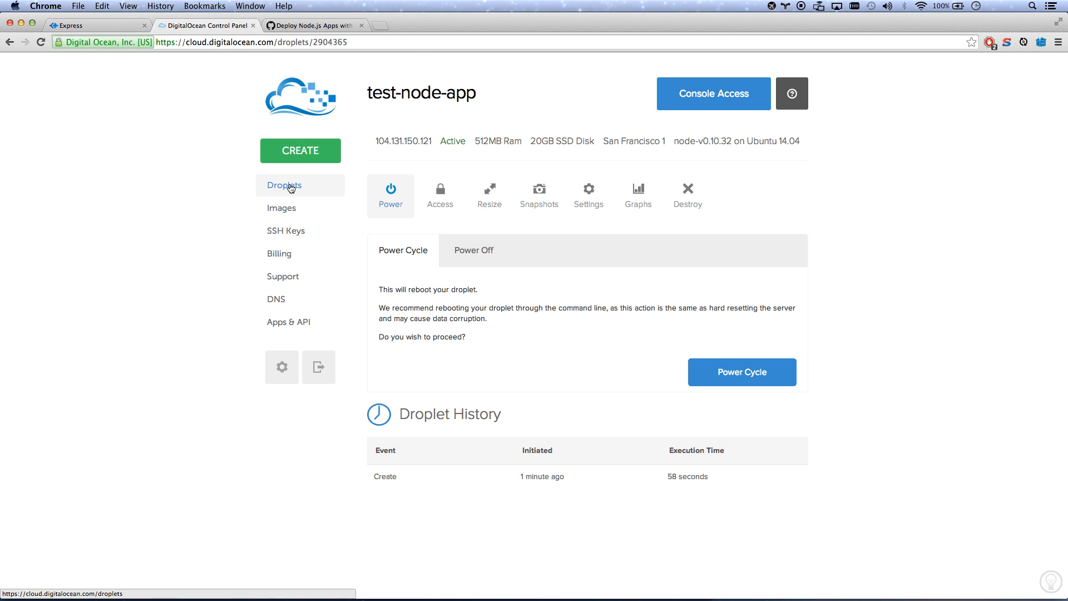
Grab test-node-app's IP 104.131.150.121 from the droplet list, then select plan lines 2–10.
{"action": "left_click", "coordinate": [284, 185]}
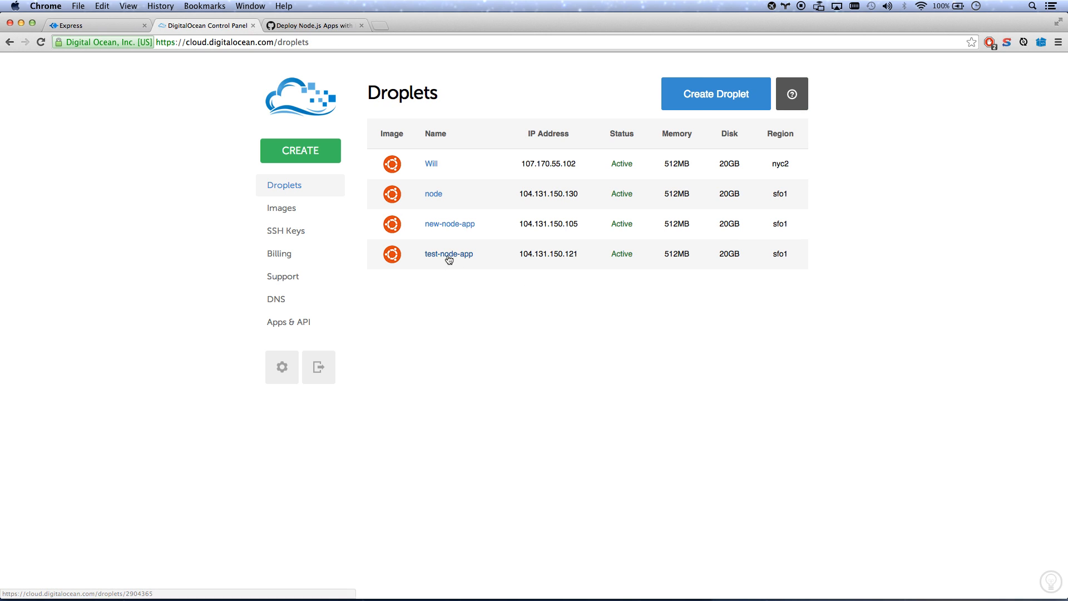
{"action": "double_click", "coordinate": [547, 254]}
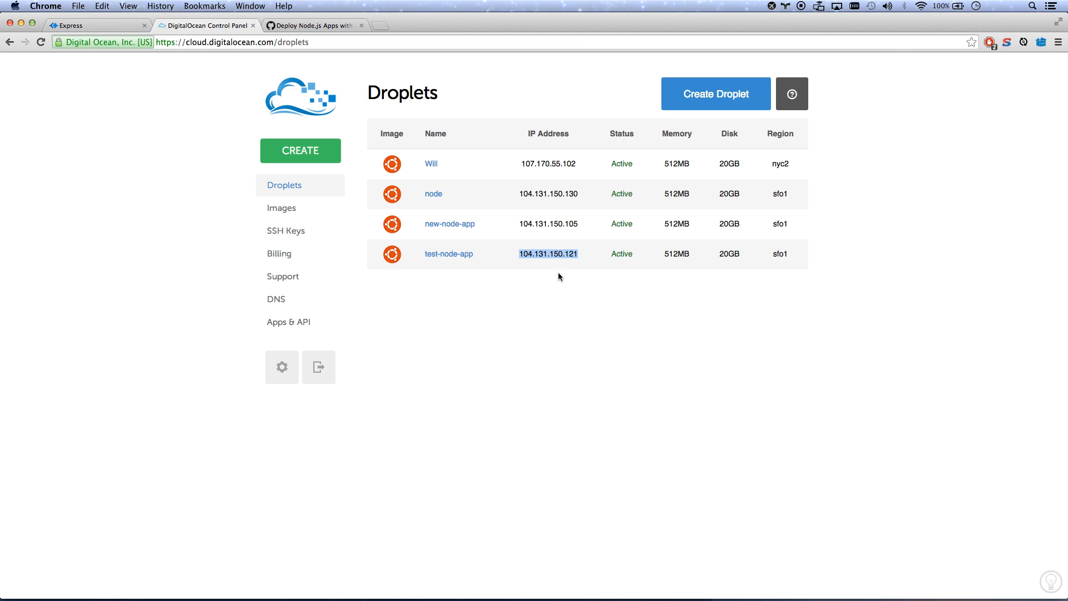
{"action": "left_click", "coordinate": [209, 273]}
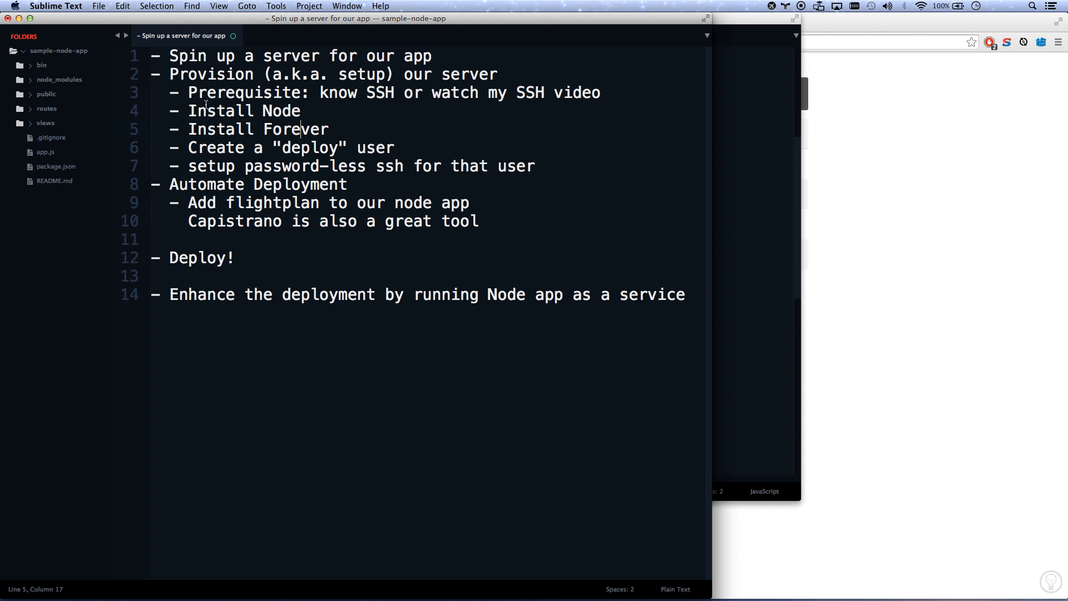
{"action": "left_click_drag", "start_coordinate": [172, 73], "coordinate": [479, 220]}
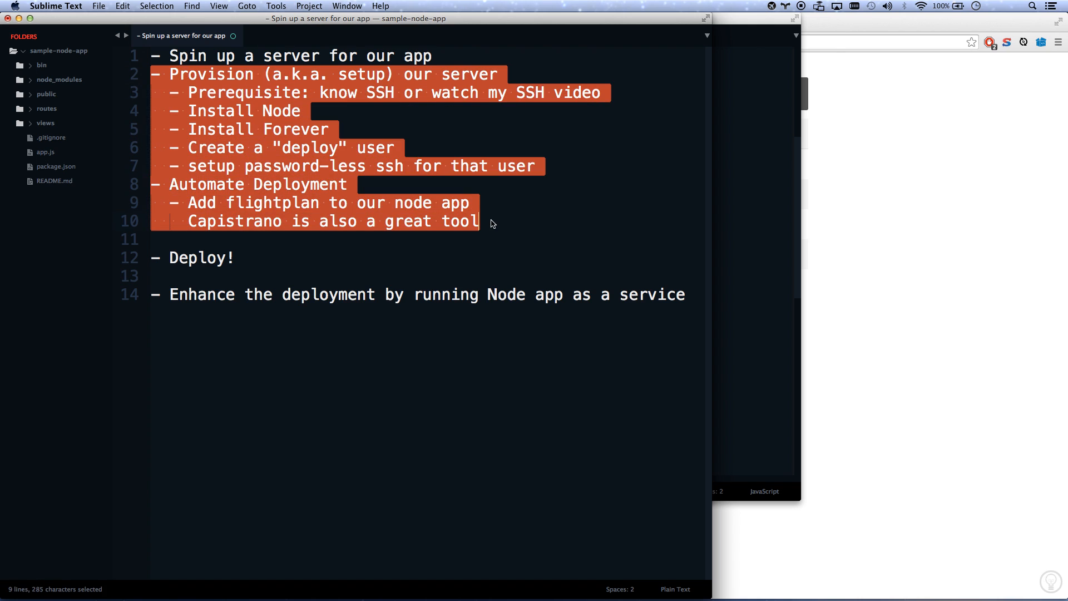